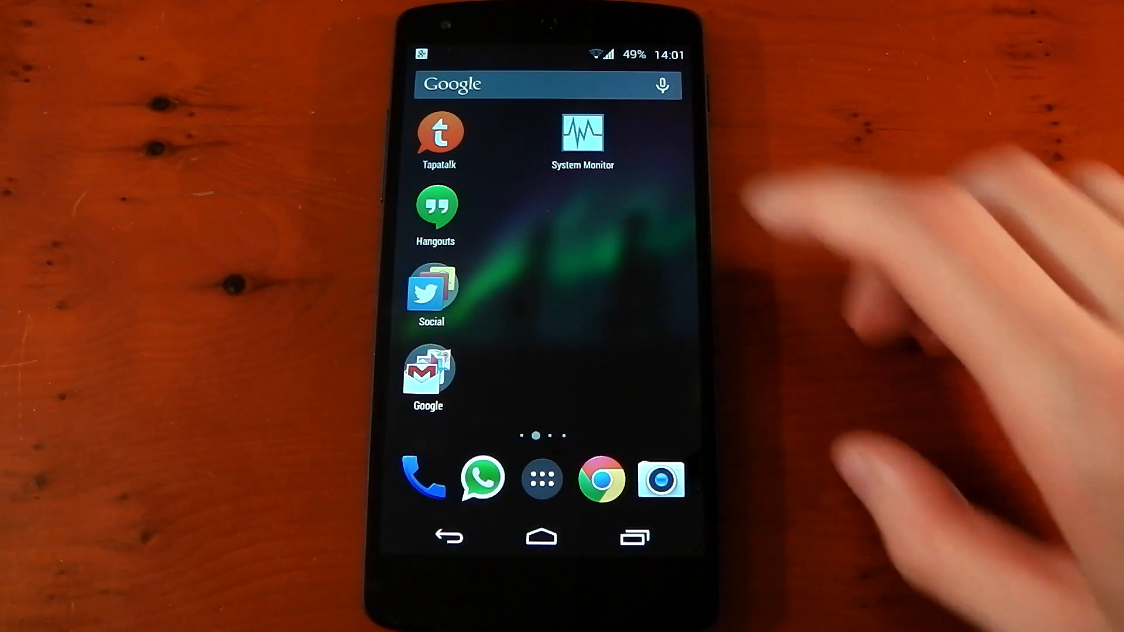
# Launch System Monitor from the home screen, landing on its CPU page.
pyautogui.click(582, 133)
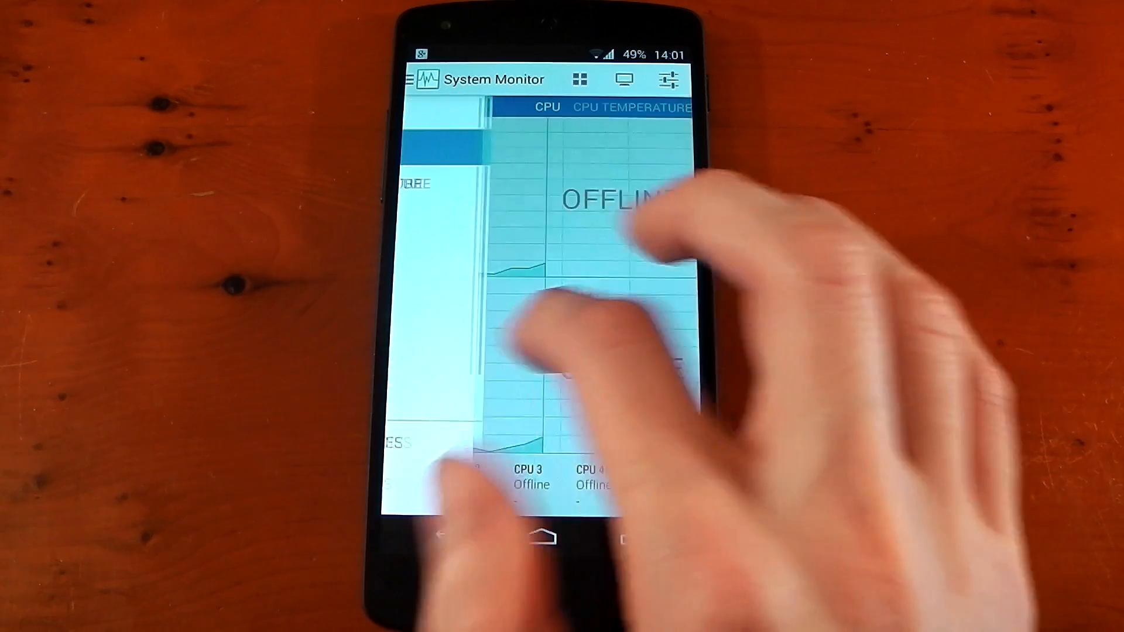
# Browse Disk I/O, CPU Frequencies and Storage Stats, ending on Apps Cache (127 apps, 718.4MB cleanable).
pyautogui.click(422, 79)
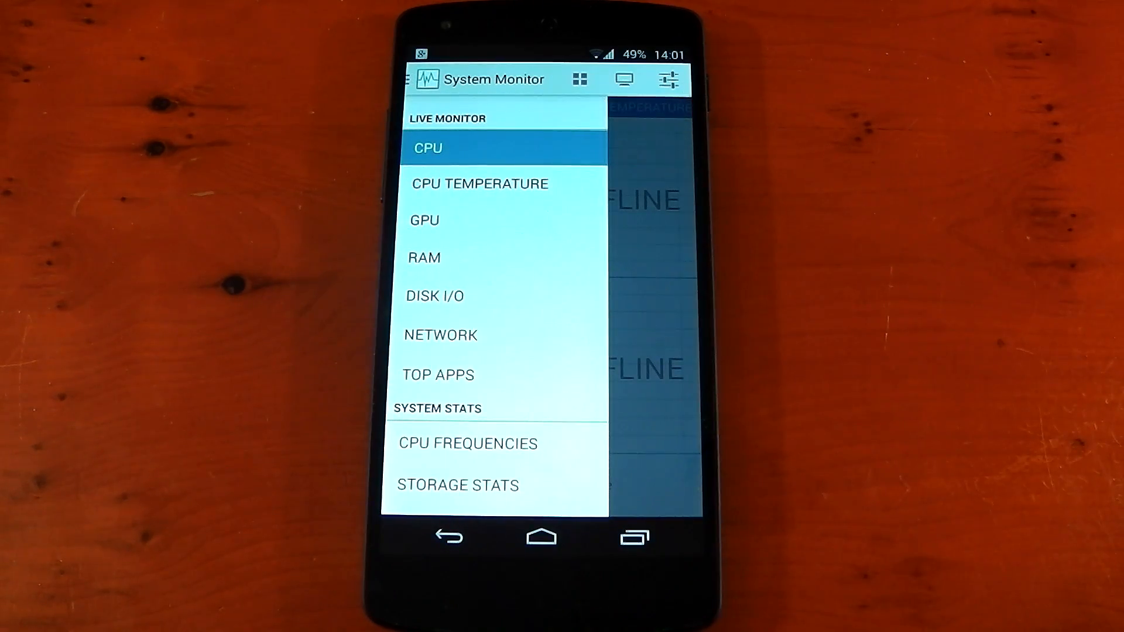
pyautogui.click(428, 147)
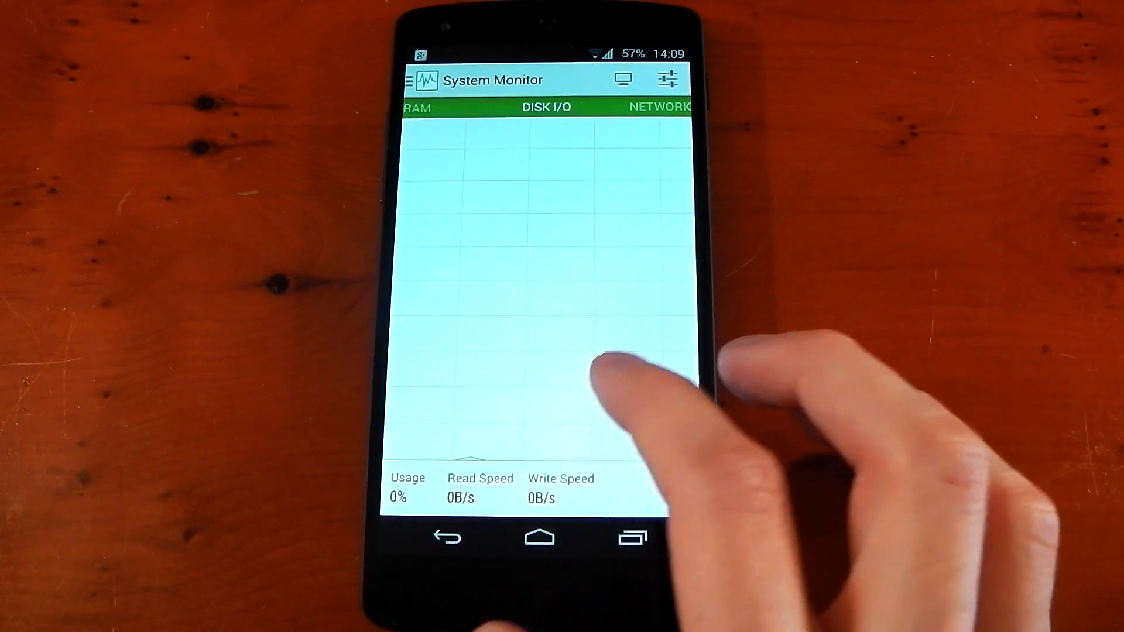
pyautogui.hscroll(-3)
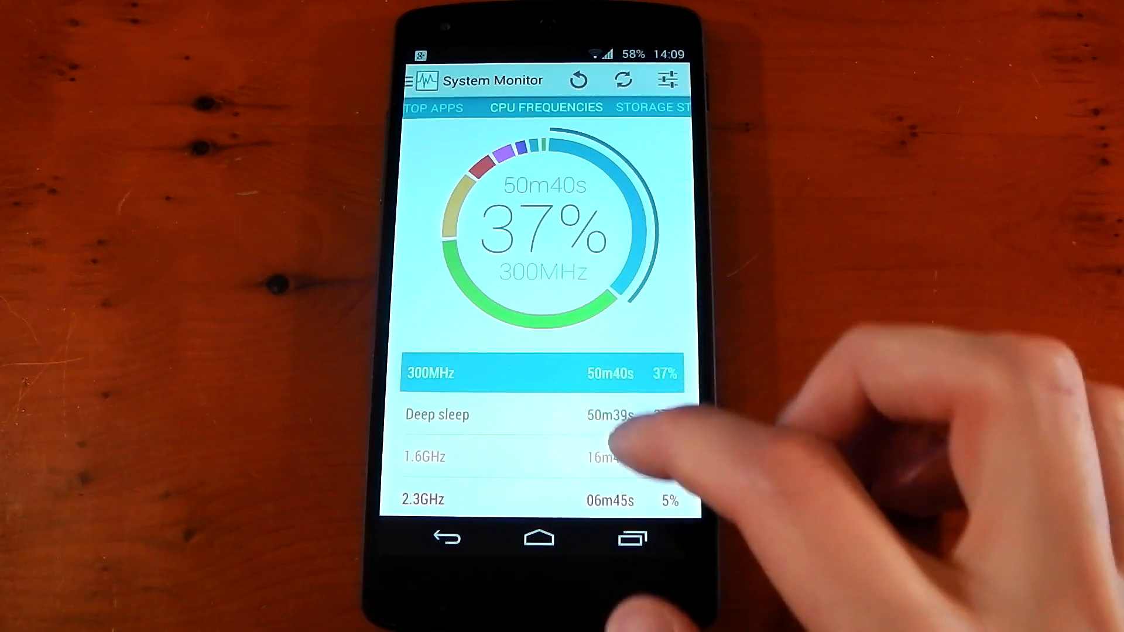
pyautogui.click(541, 456)
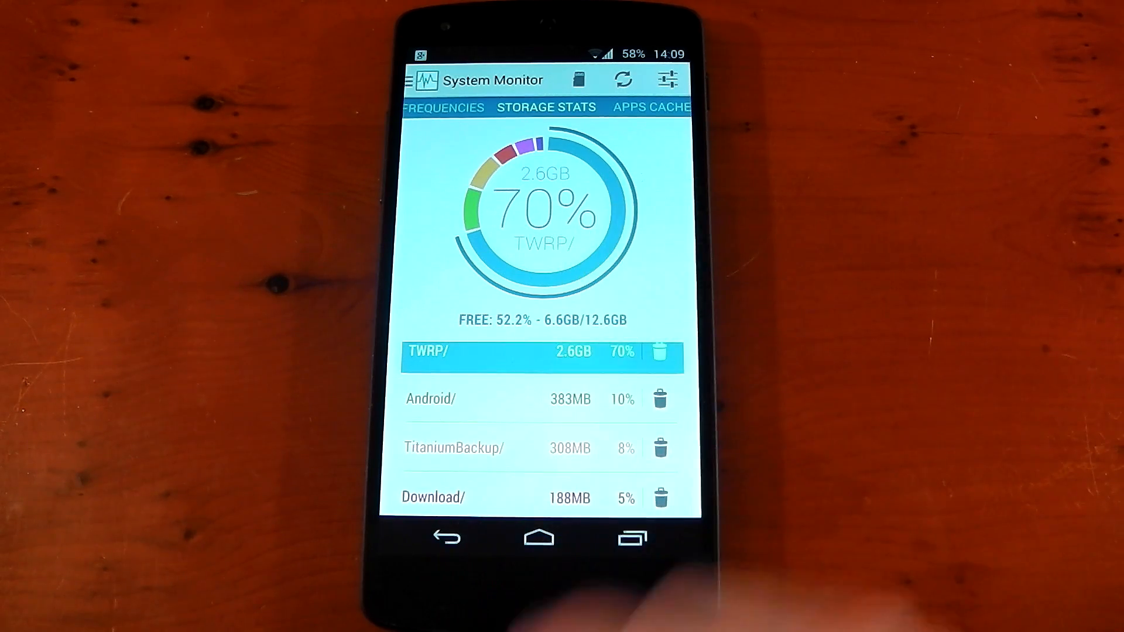
pyautogui.click(649, 107)
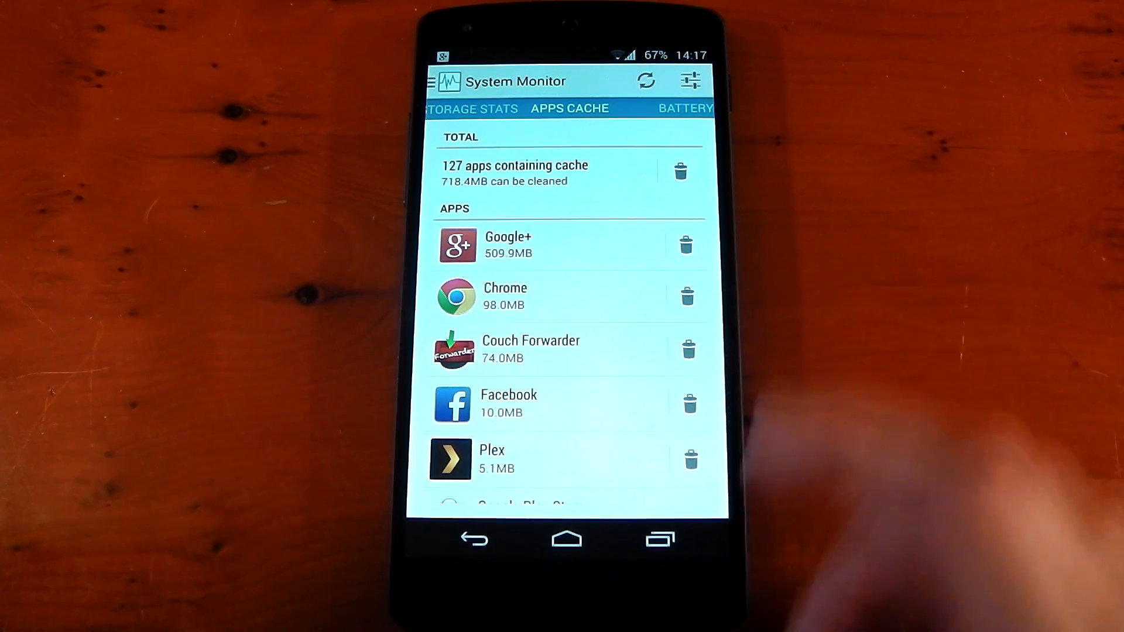
# Switch to Battery Stats and scroll through the charge and discharge statistics.
pyautogui.click(568, 108)
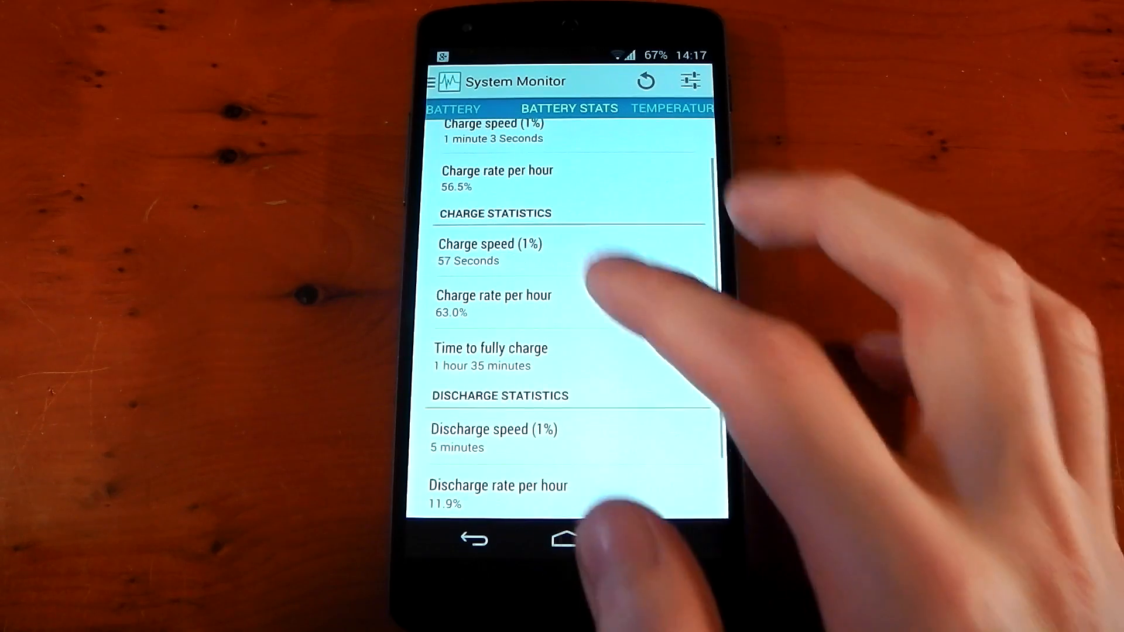
pyautogui.scroll(-3)
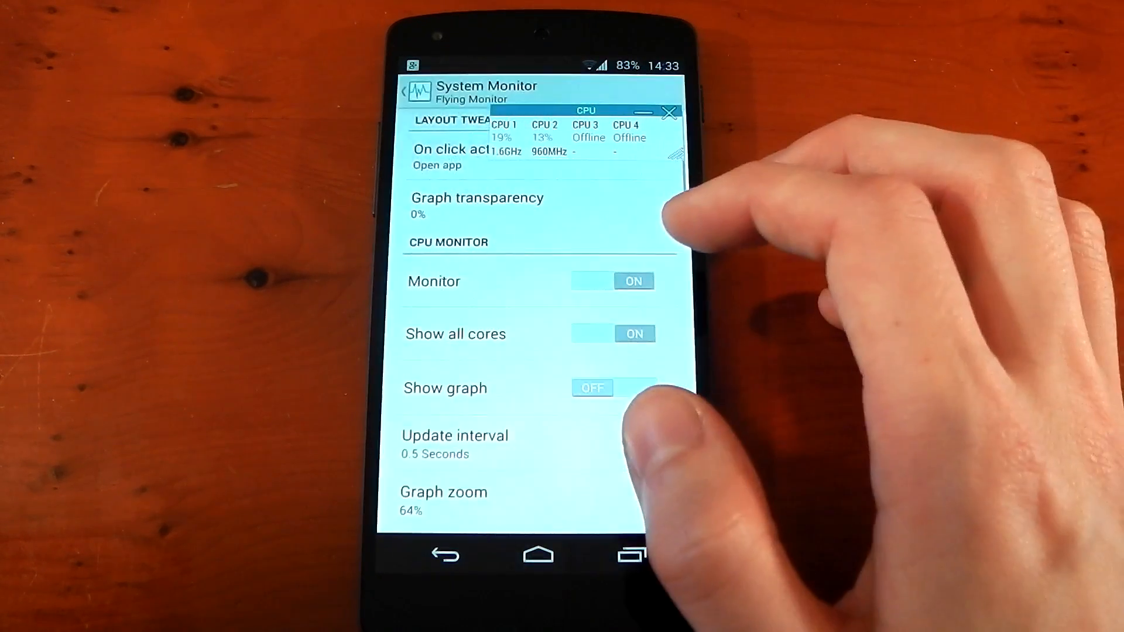
# Toggle Show graph on then off, and set the CPU update interval to 0.1 seconds.
pyautogui.click(613, 388)
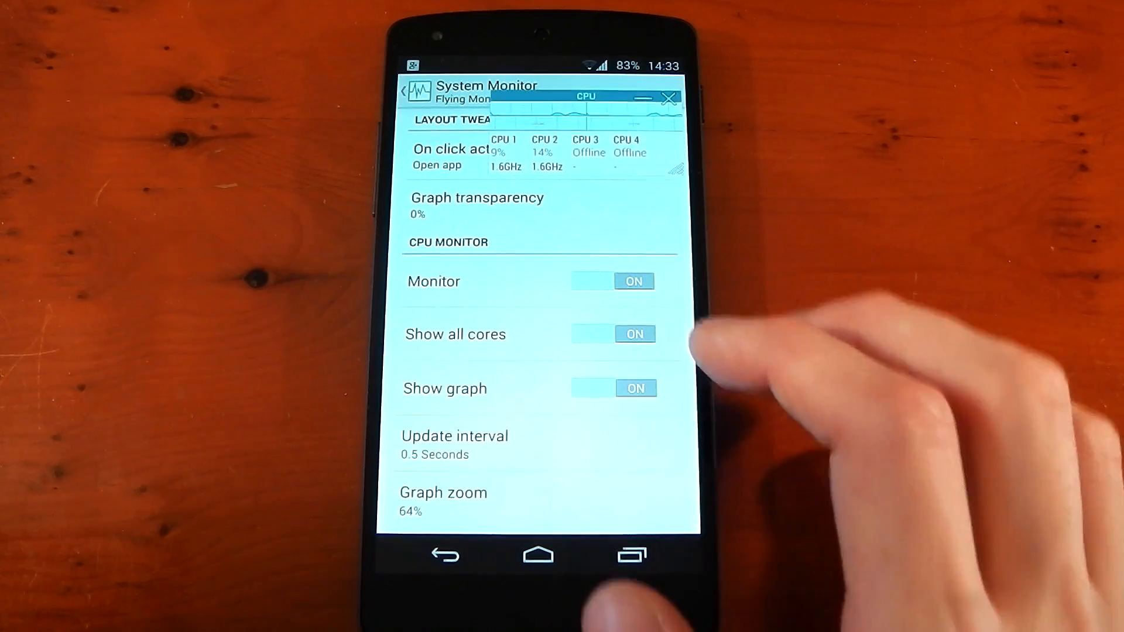
pyautogui.click(613, 387)
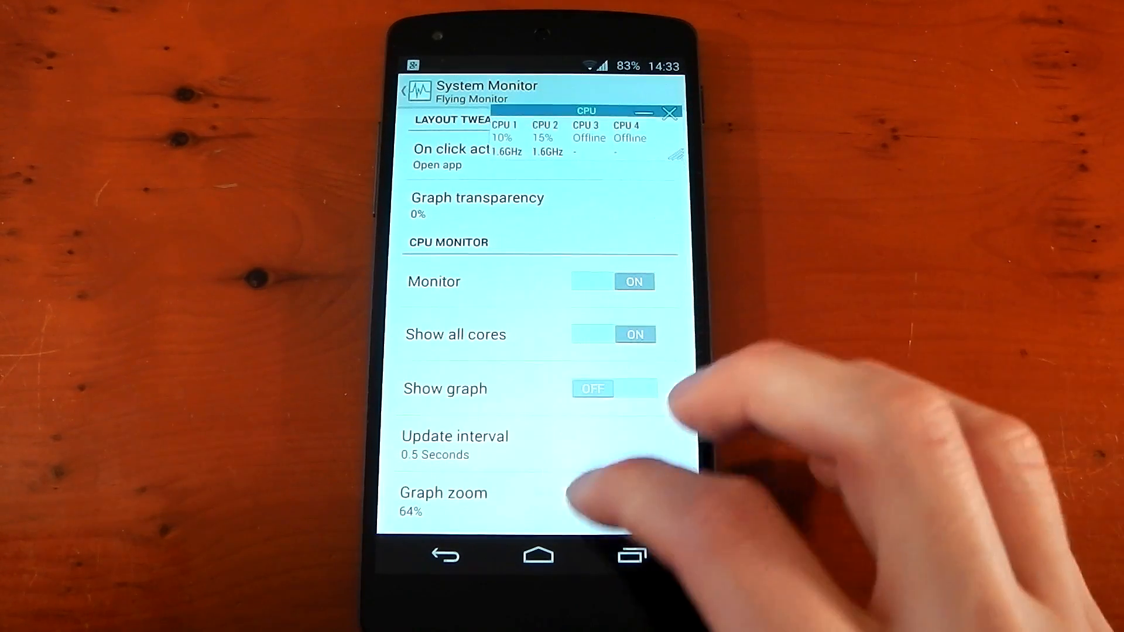
pyautogui.click(454, 436)
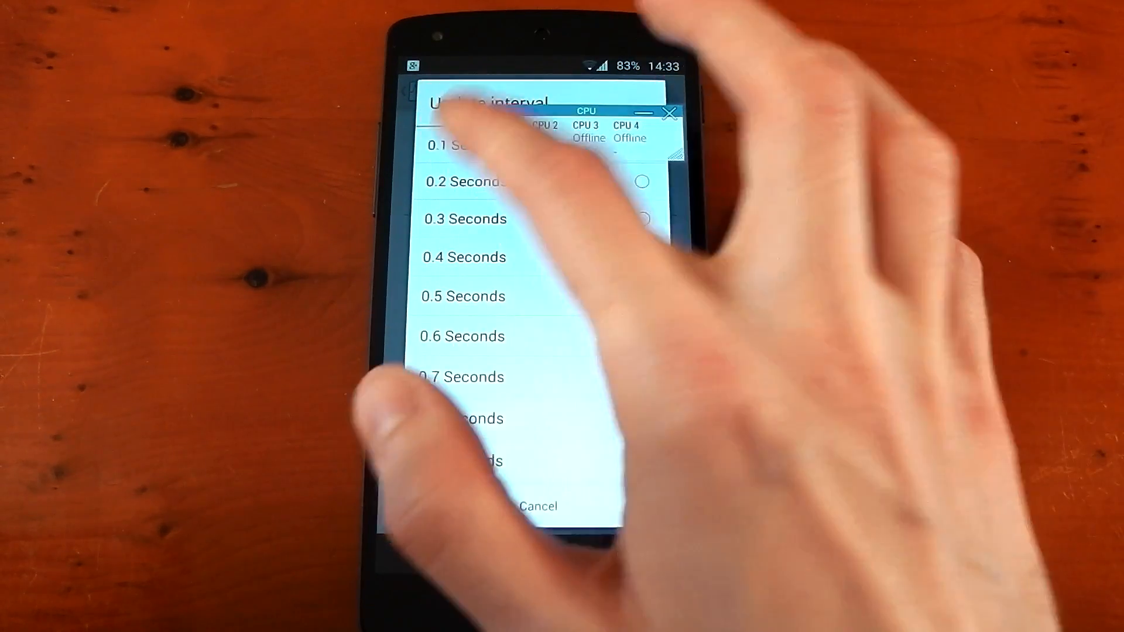
pyautogui.click(452, 144)
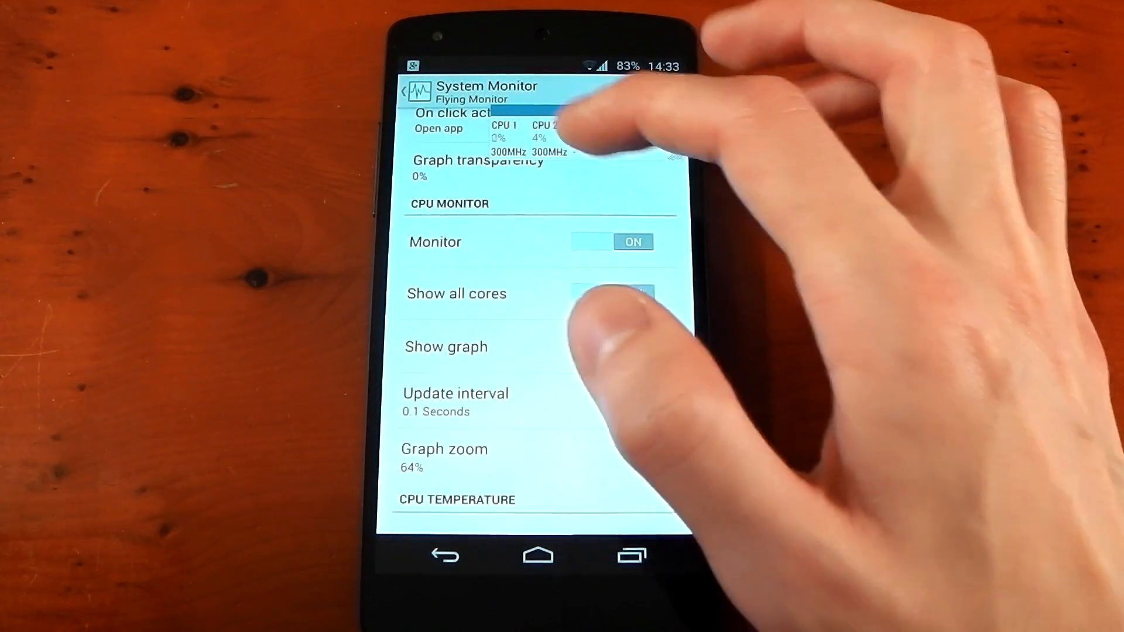
# Scroll down the settings toward the CPU Temperature options.
pyautogui.click(613, 346)
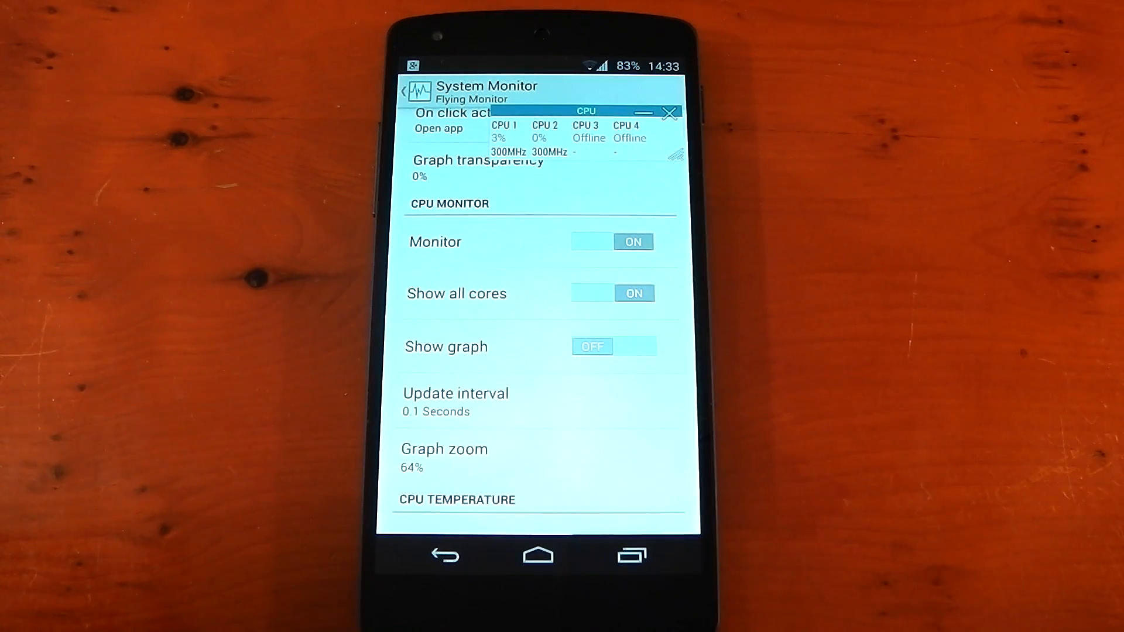
pyautogui.scroll(-3)
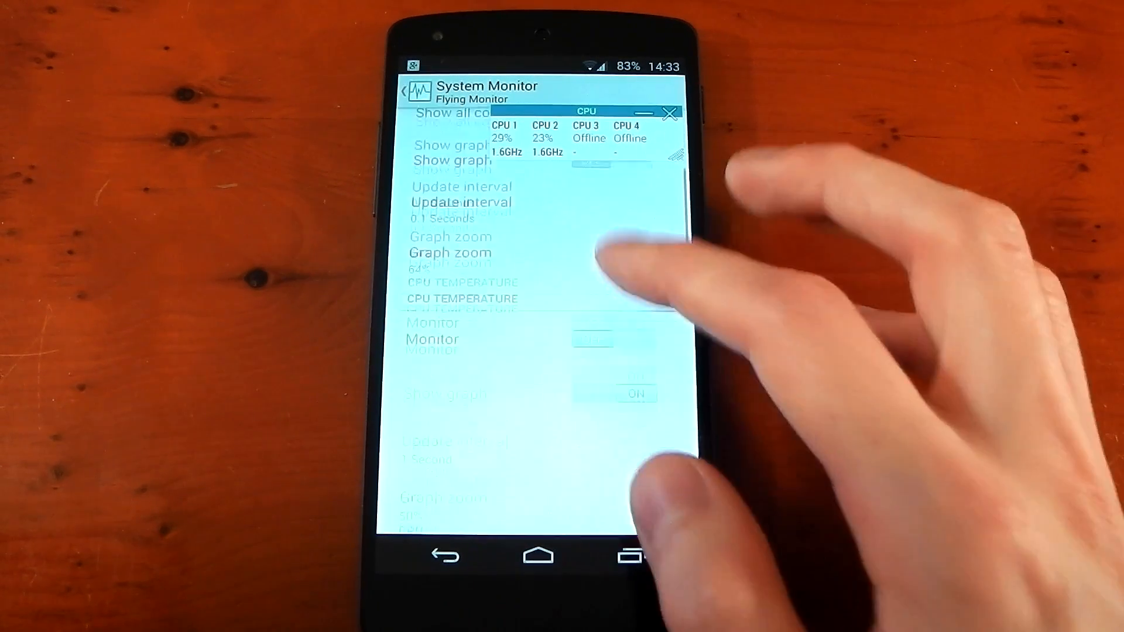
pyautogui.scroll(-3)
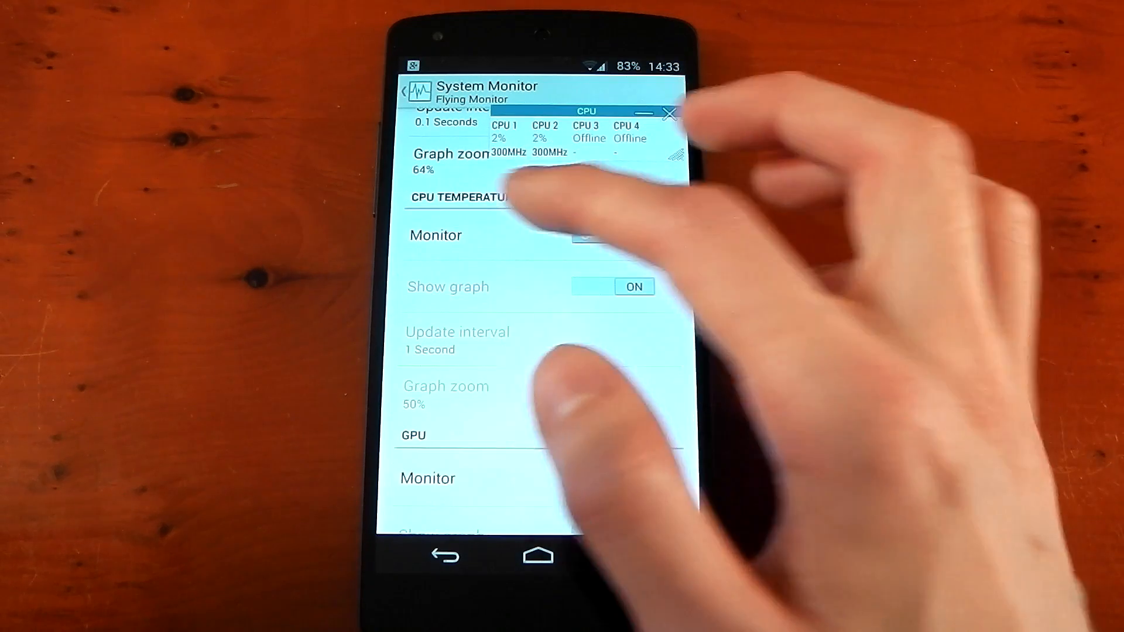
pyautogui.scroll(-3)
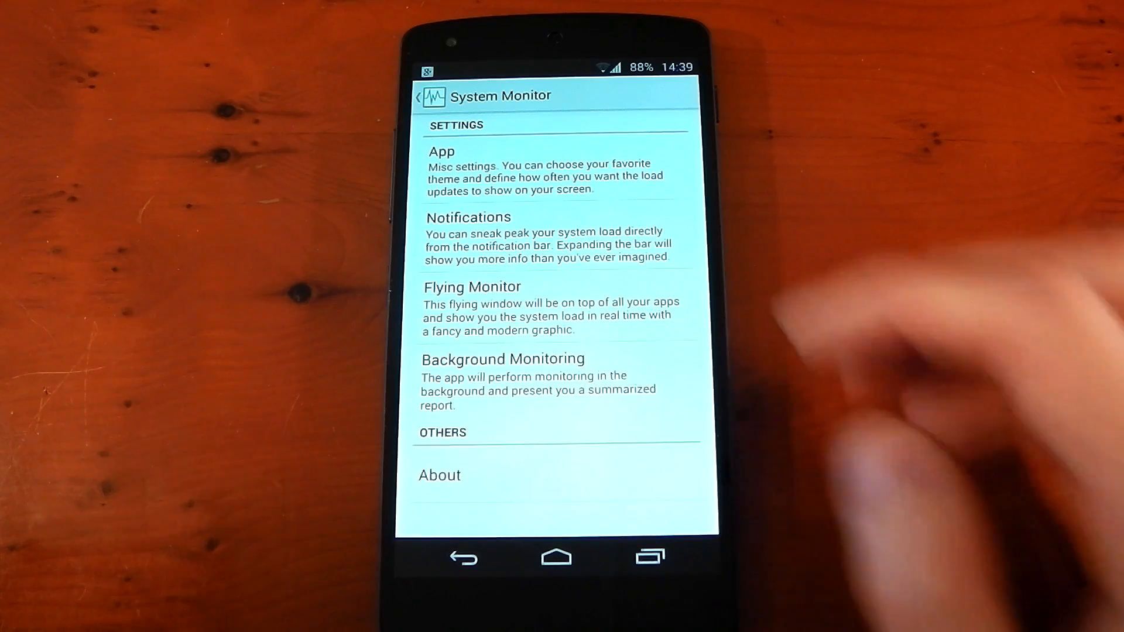
# View the battery, CPU and network notification options in Notifications settings, then leave.
pyautogui.click(468, 217)
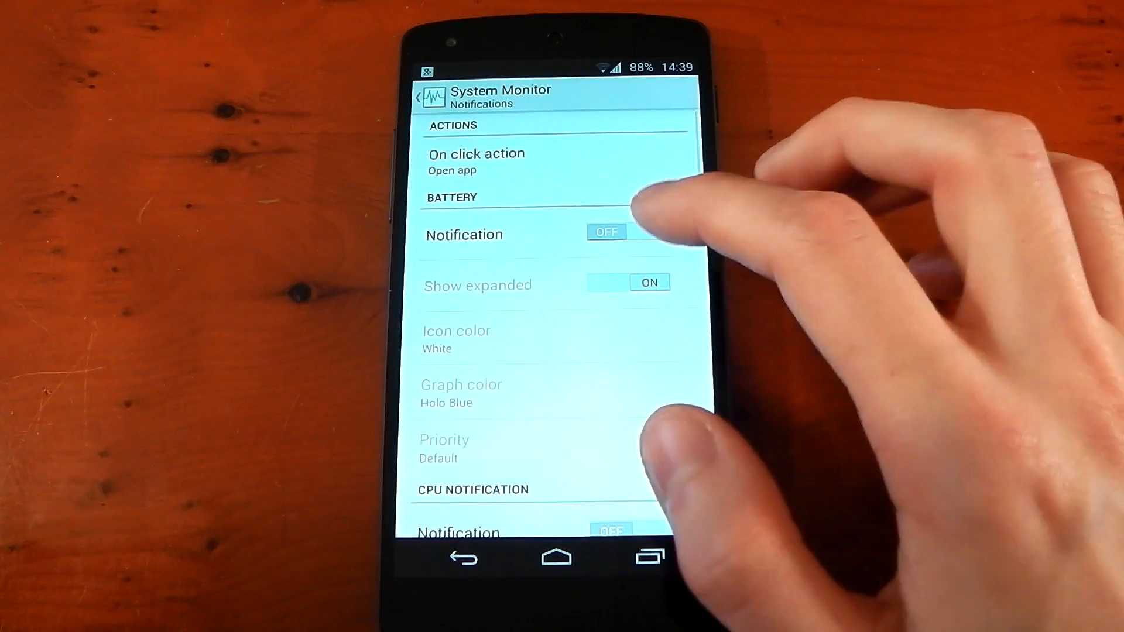
pyautogui.click(607, 232)
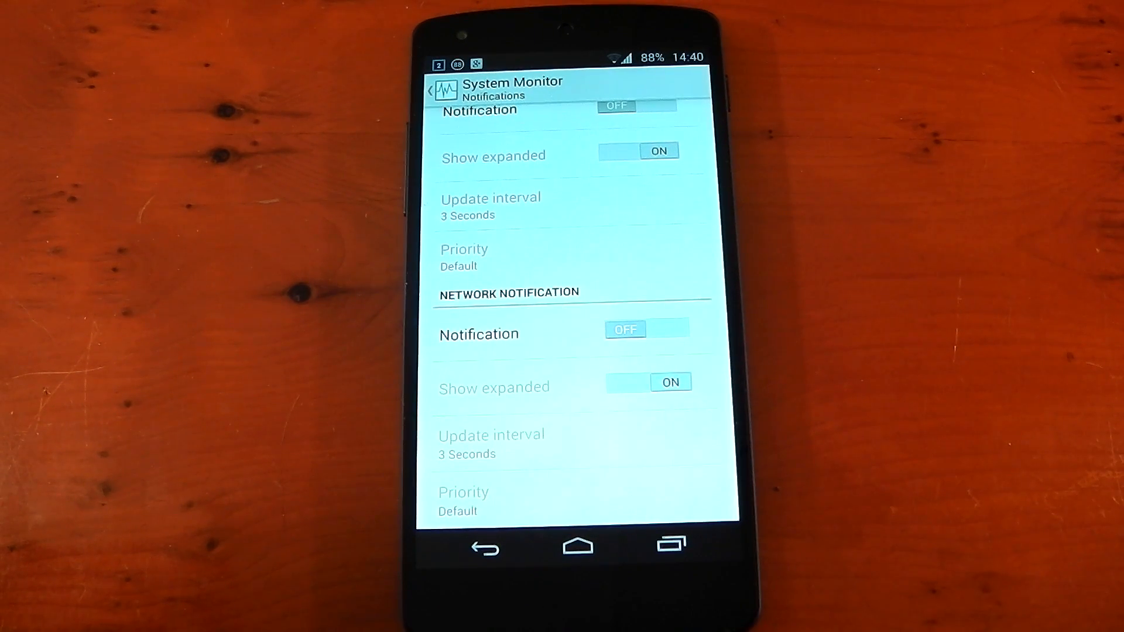
pyautogui.click(431, 91)
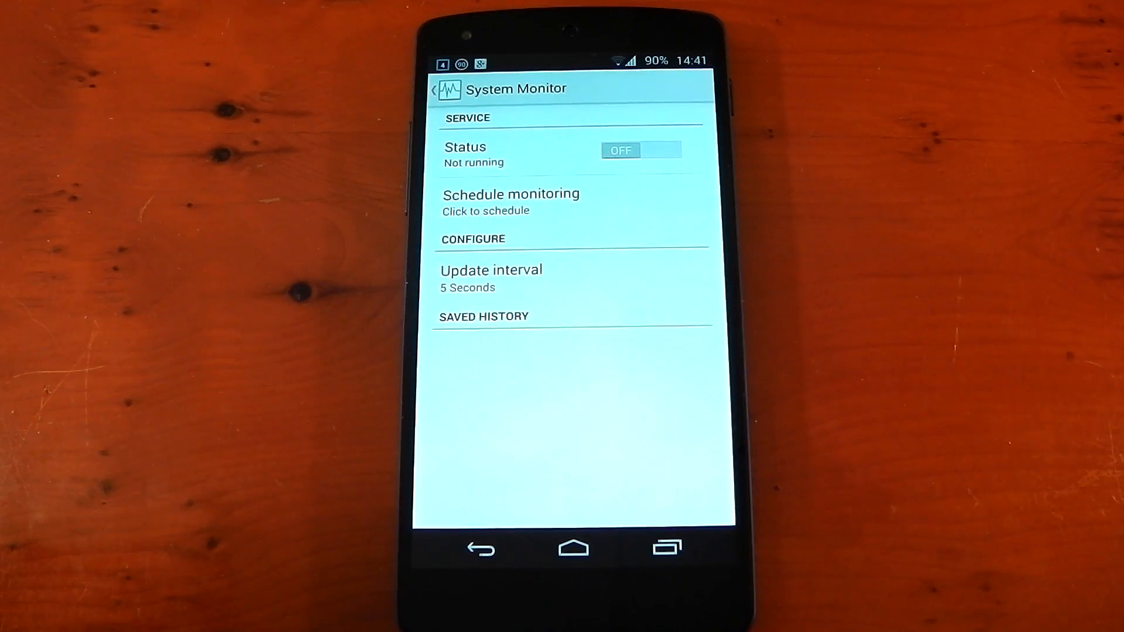
# Open Background Monitoring settings: service not running, 5-second update interval.
pyautogui.click(510, 202)
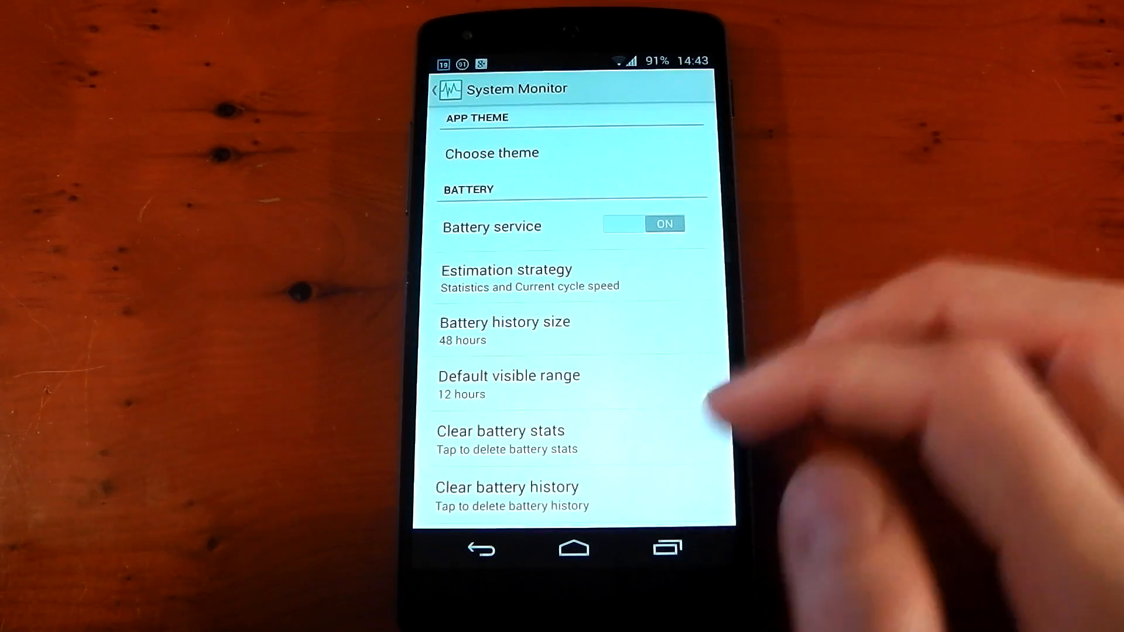
# Scroll App settings down to UPDATE INTERVAL, showing CPU, RAM, Disk I/O, Network, Top Apps at 1 second.
pyautogui.scroll(-3)
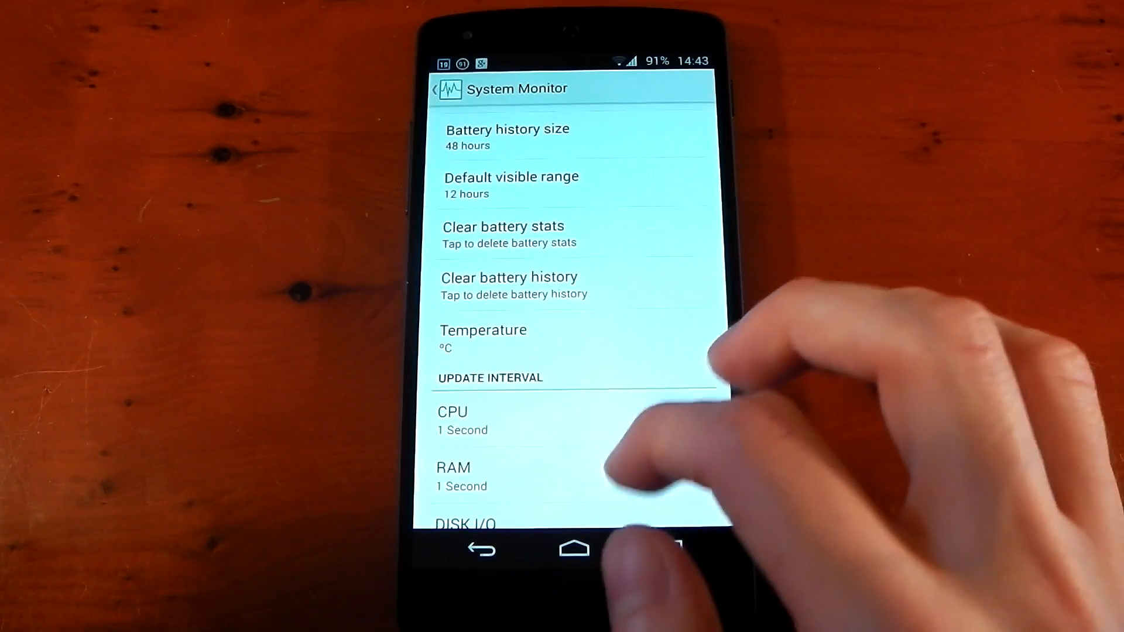
pyautogui.scroll(-3)
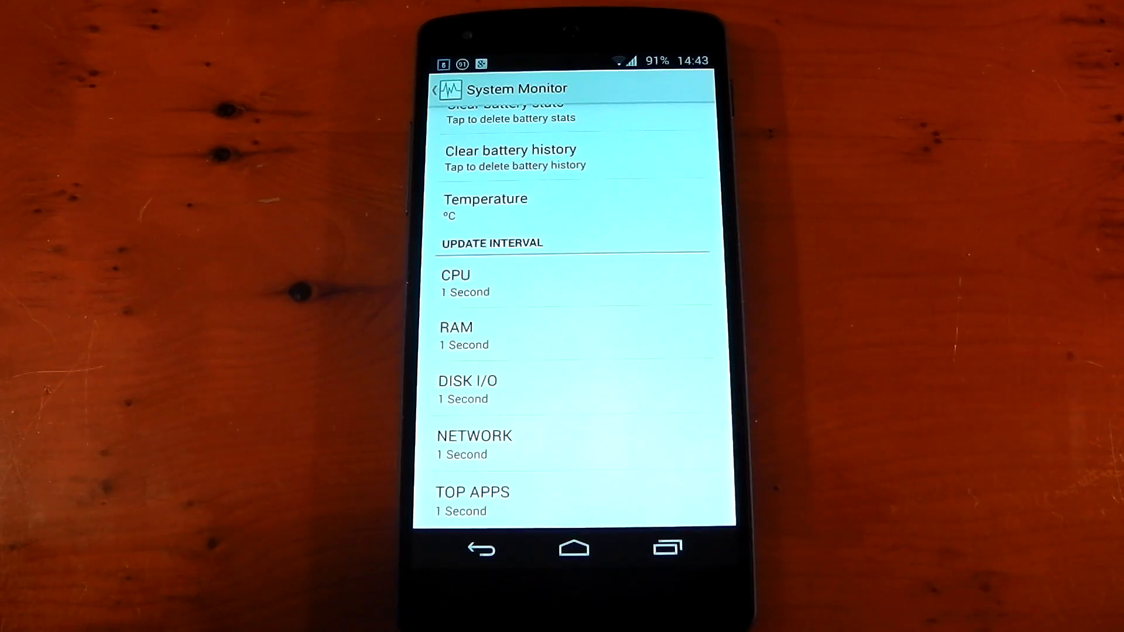